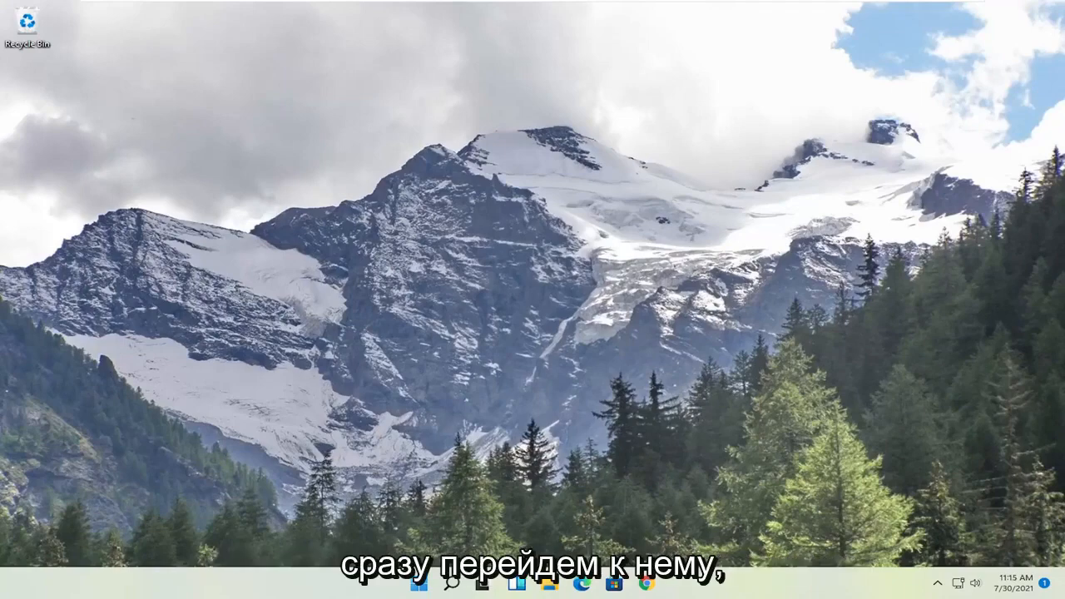
Launch Command Prompt as administrator from a Start search for 'cmd' and approve the UAC prompt
click(419, 583)
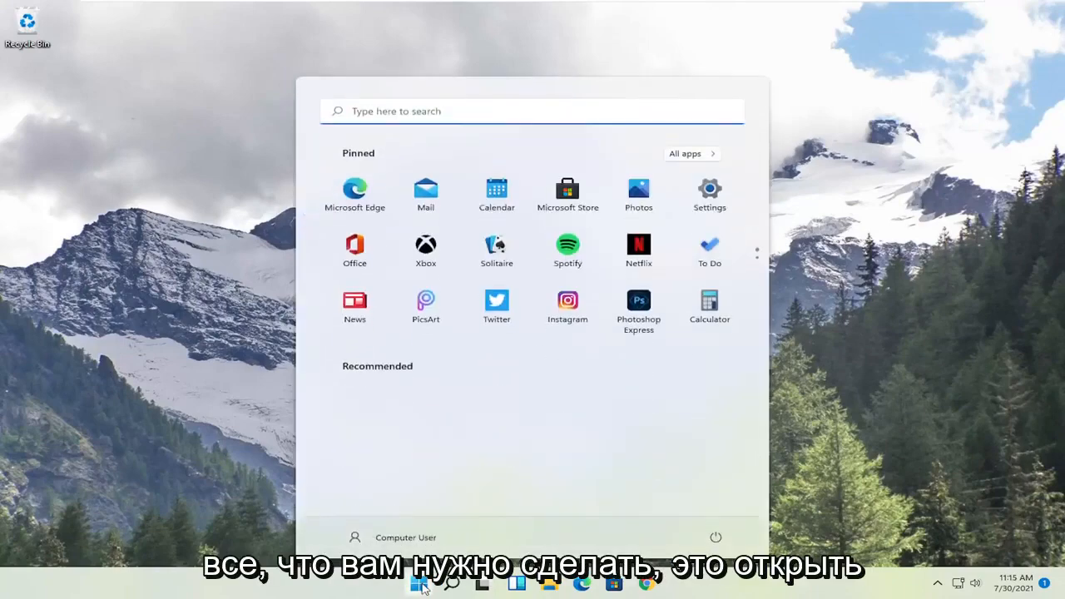
text(cmd)
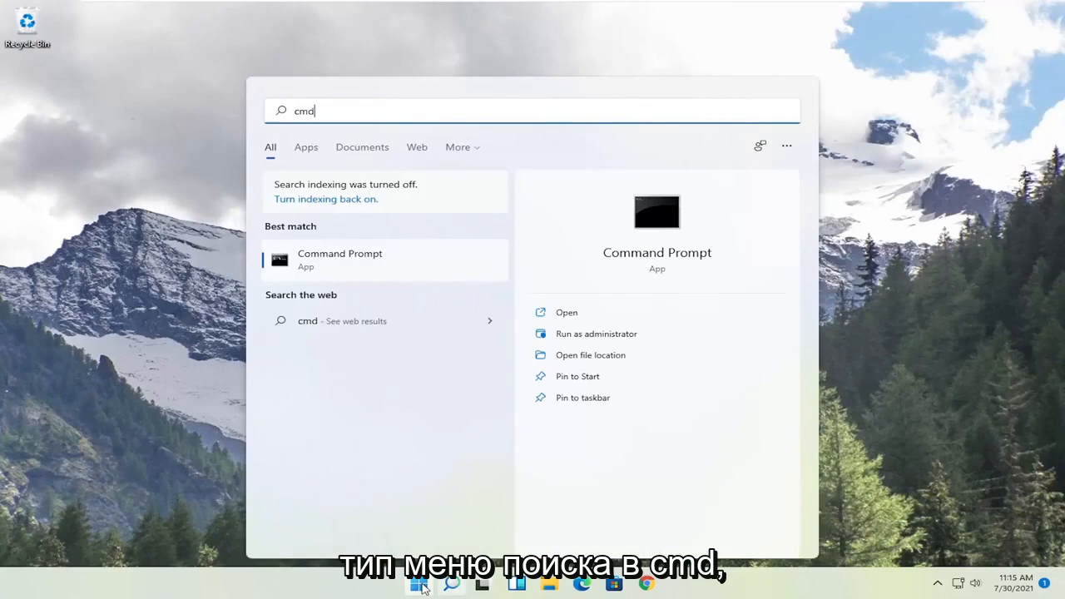
mouse_move(332, 264)
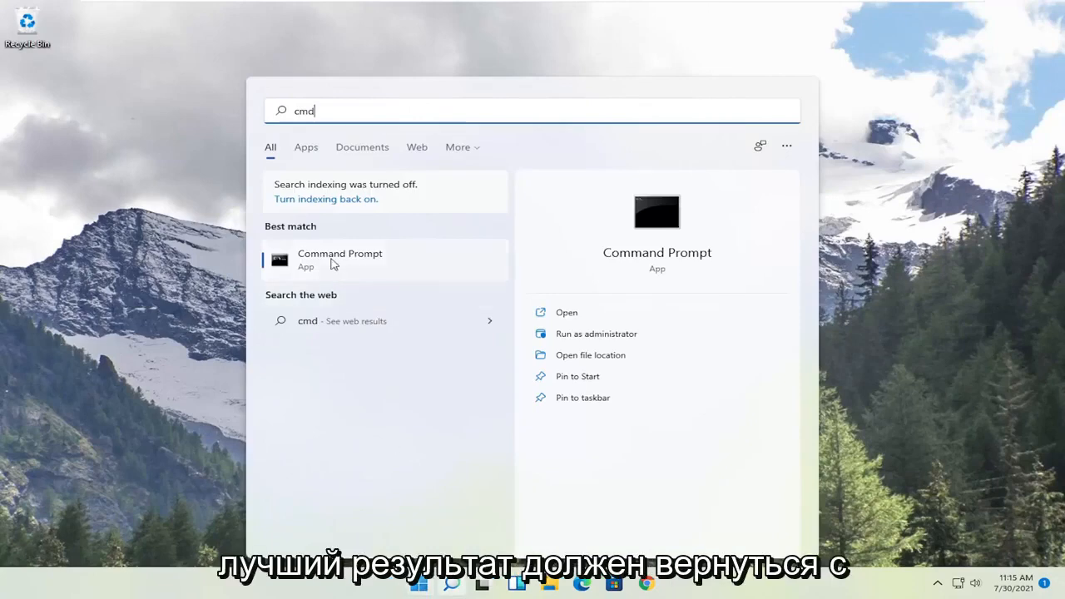
right_click(339, 258)
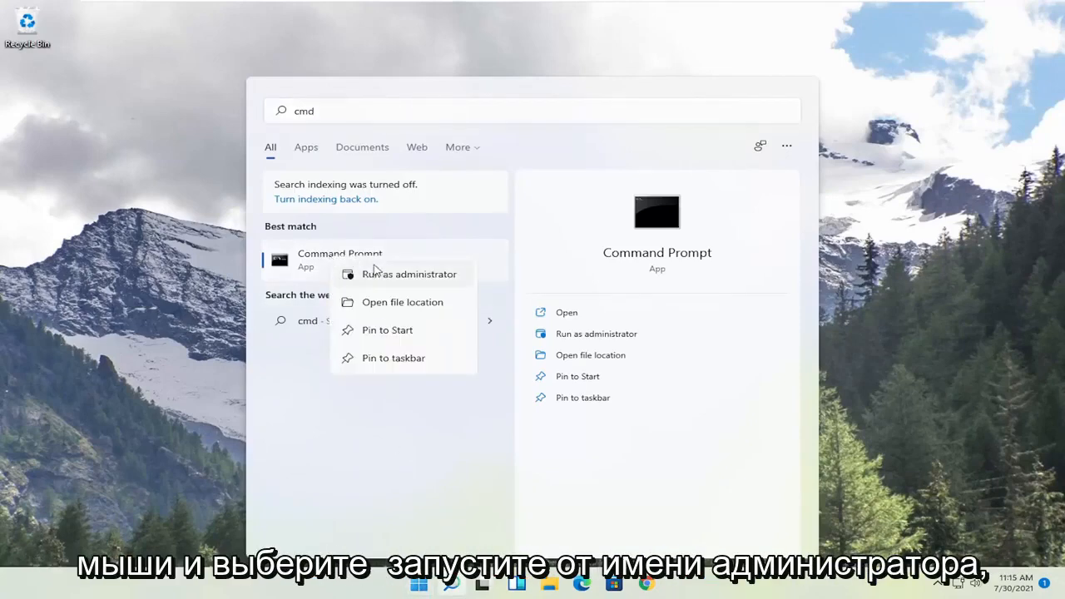
click(409, 274)
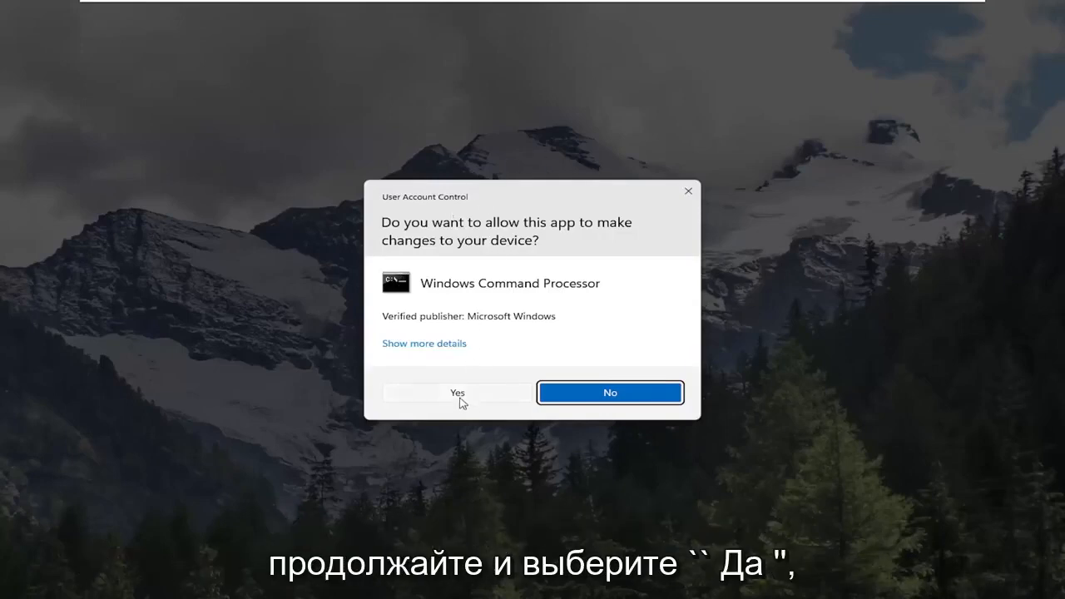
click(457, 392)
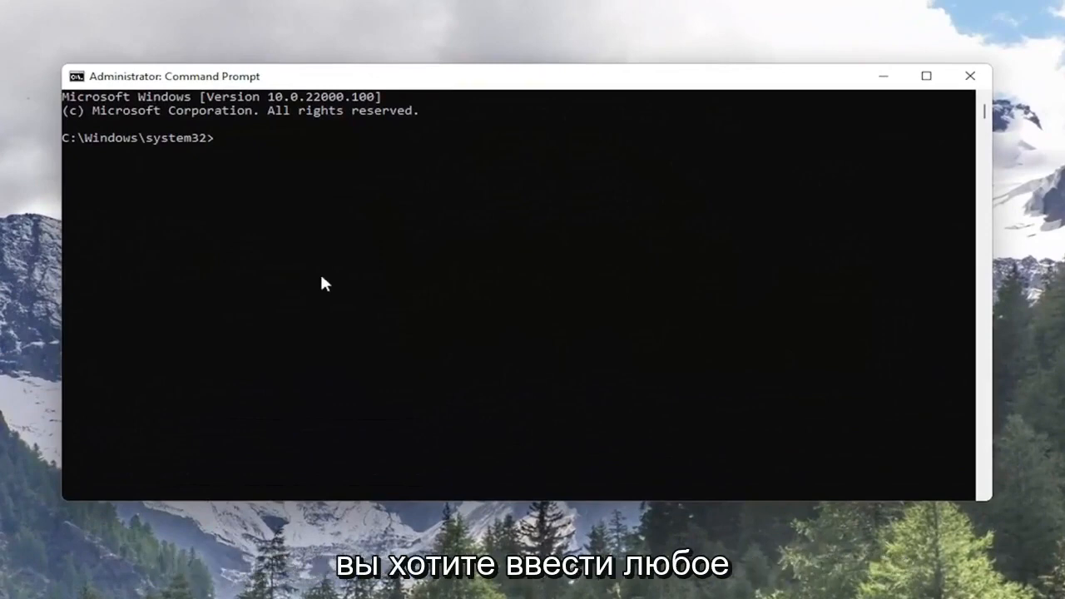
Run 'netsh winsock reset' in the elevated Command Prompt
text(netsh)
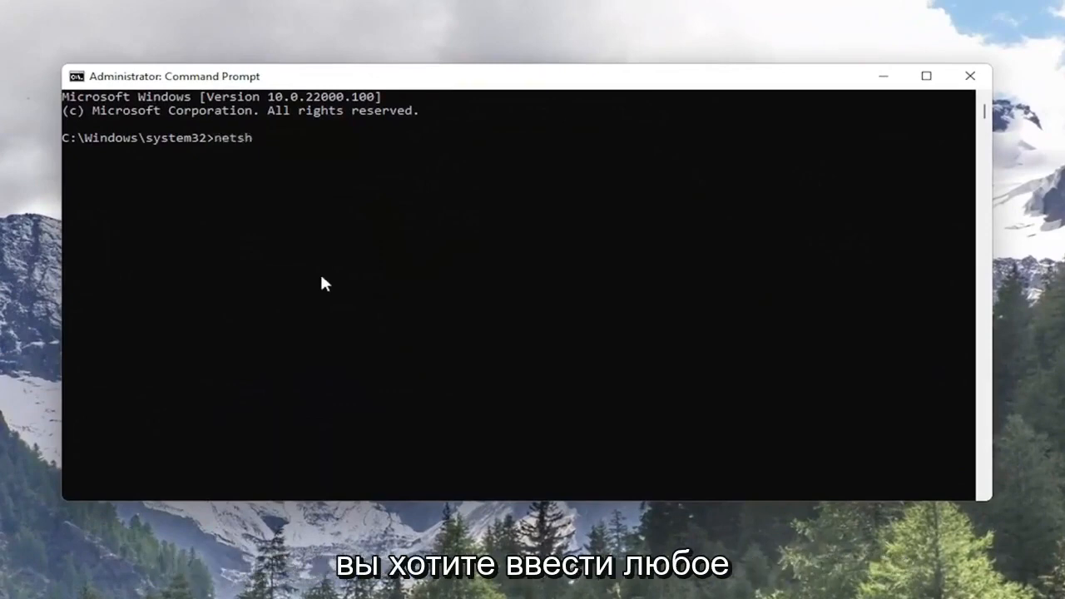
text(winso)
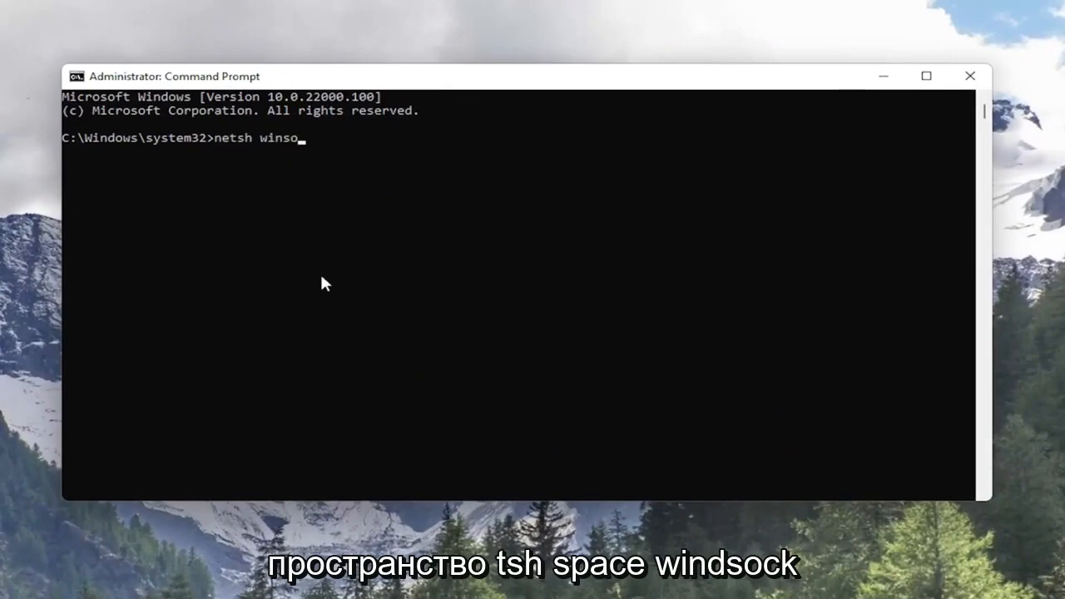
text(ck reset)
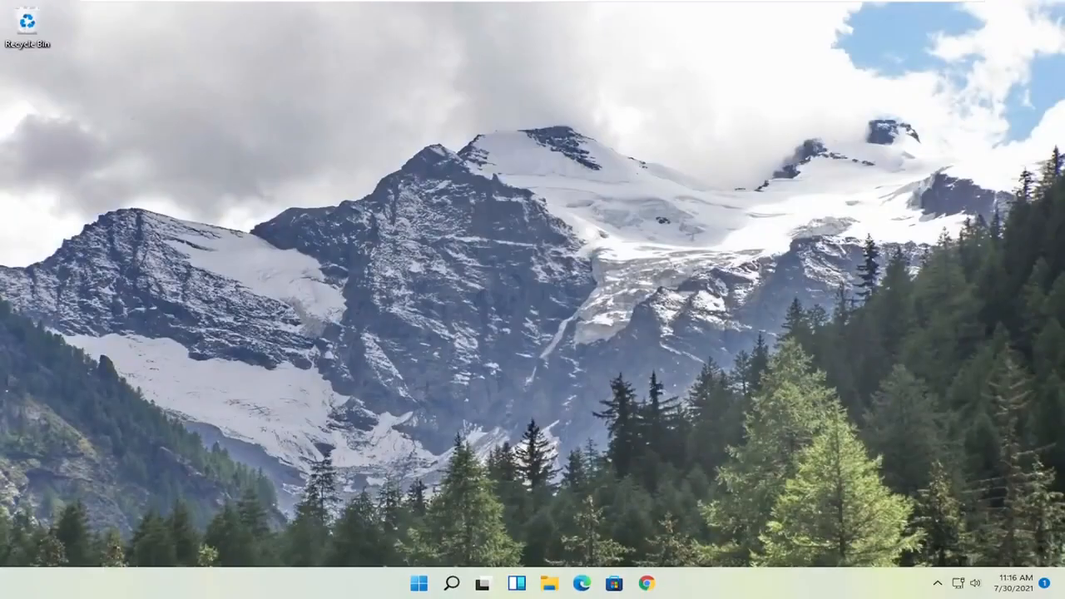
mouse_move(505, 391)
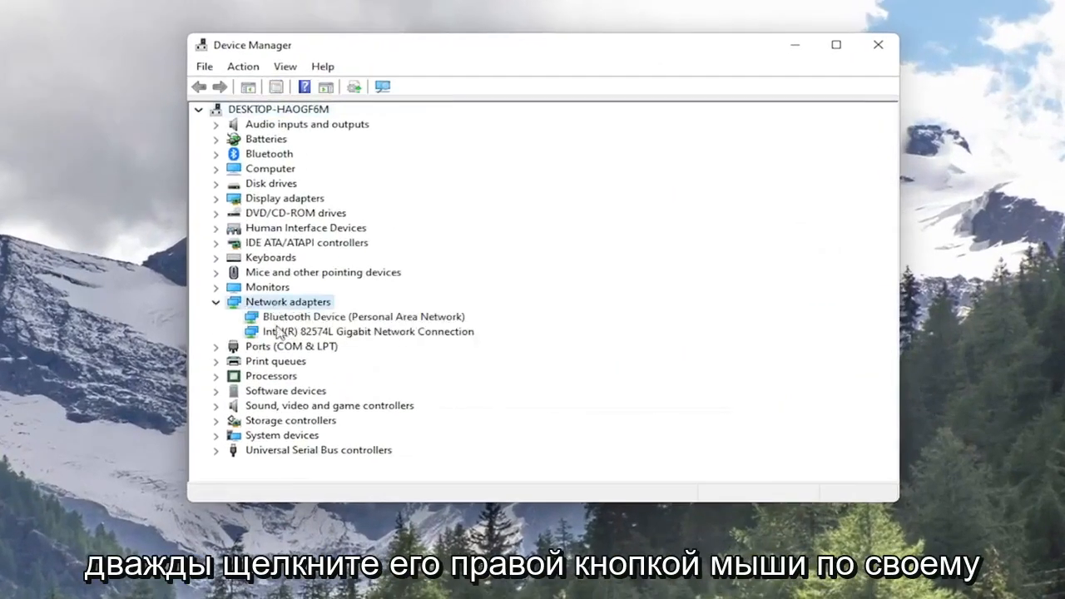
Uninstall the Intel(R) 82574L Gigabit Network Connection adapter and confirm the removal
right_click(367, 331)
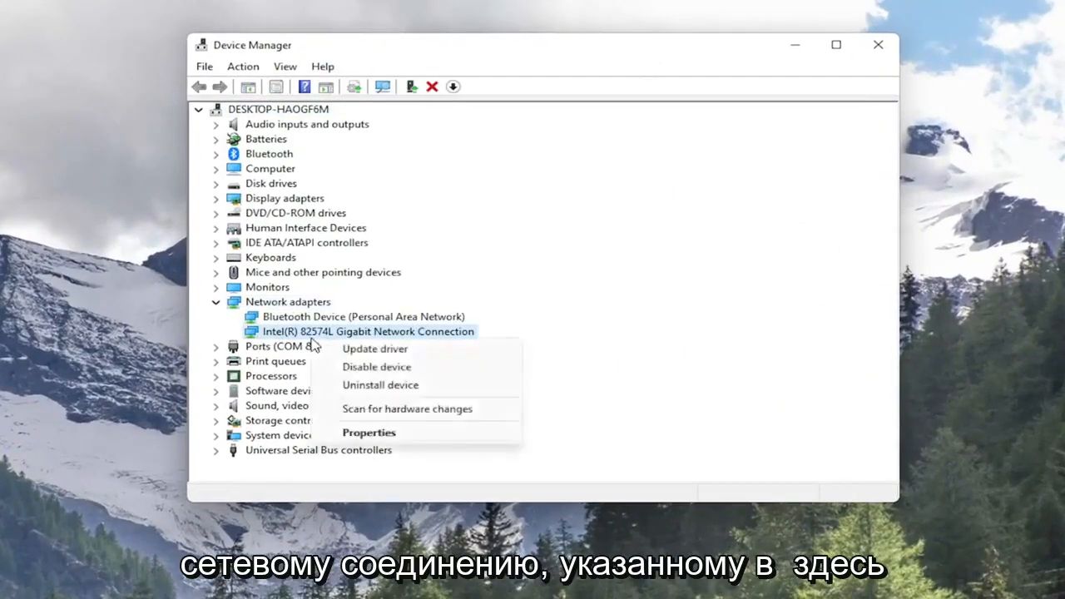
click(381, 385)
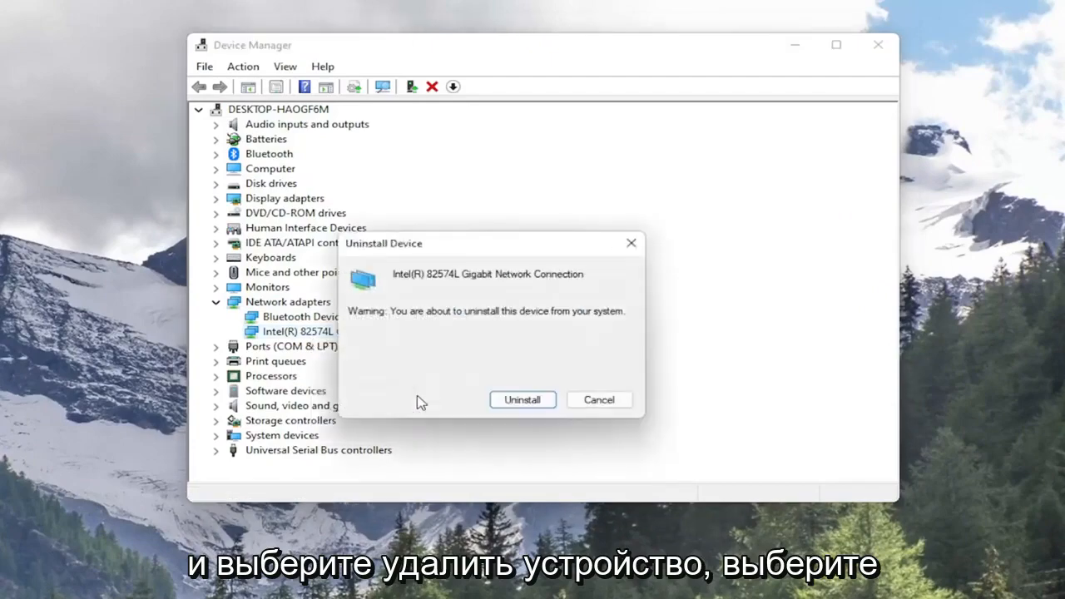
click(521, 400)
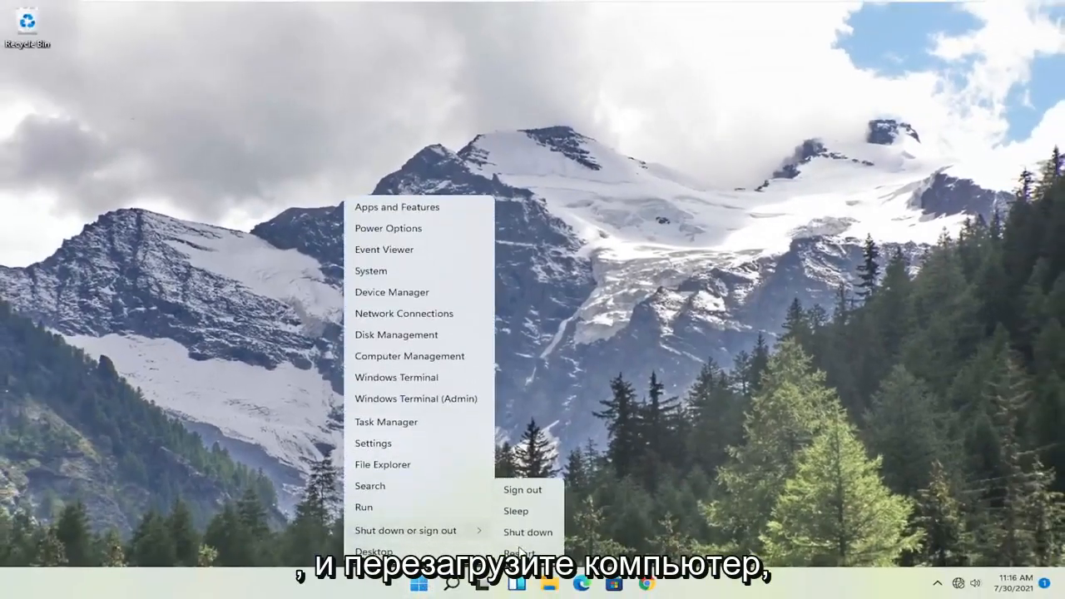
Restart the PC, then check the tray network status, which still shows Not connected
click(520, 554)
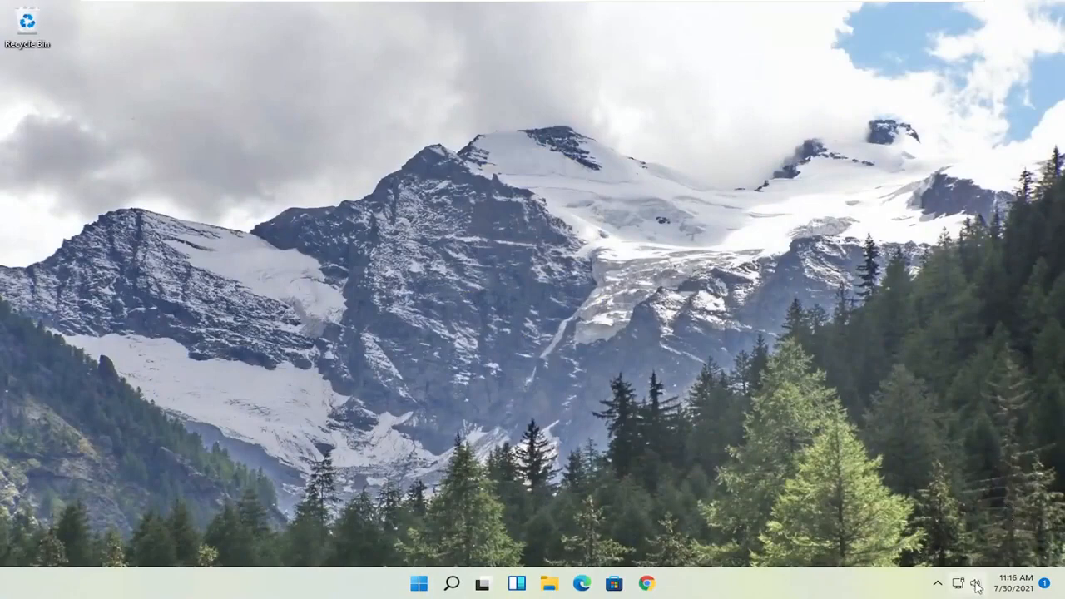
click(976, 582)
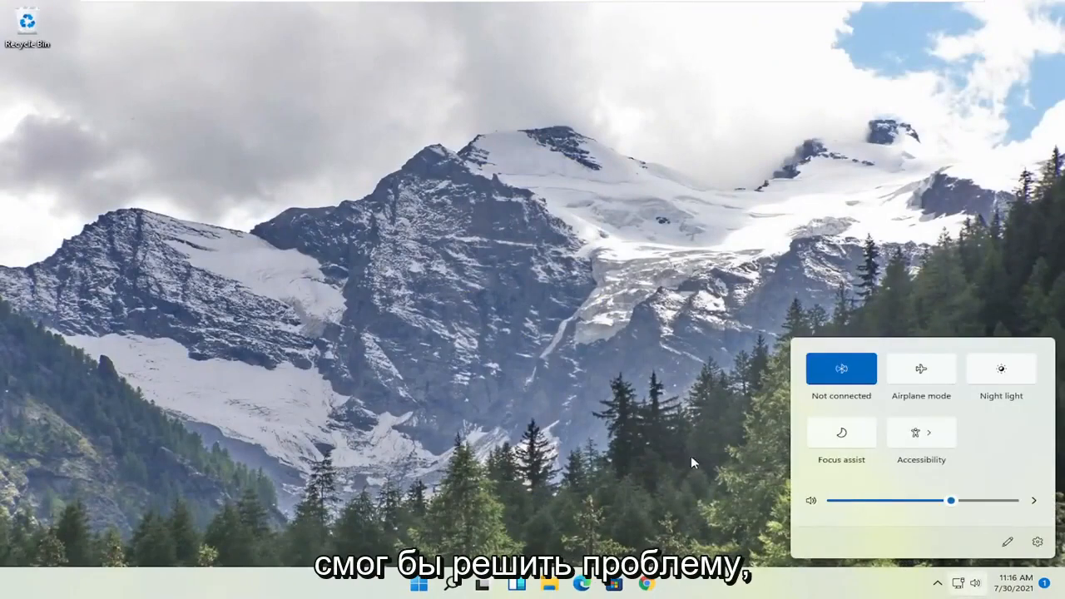
click(536, 433)
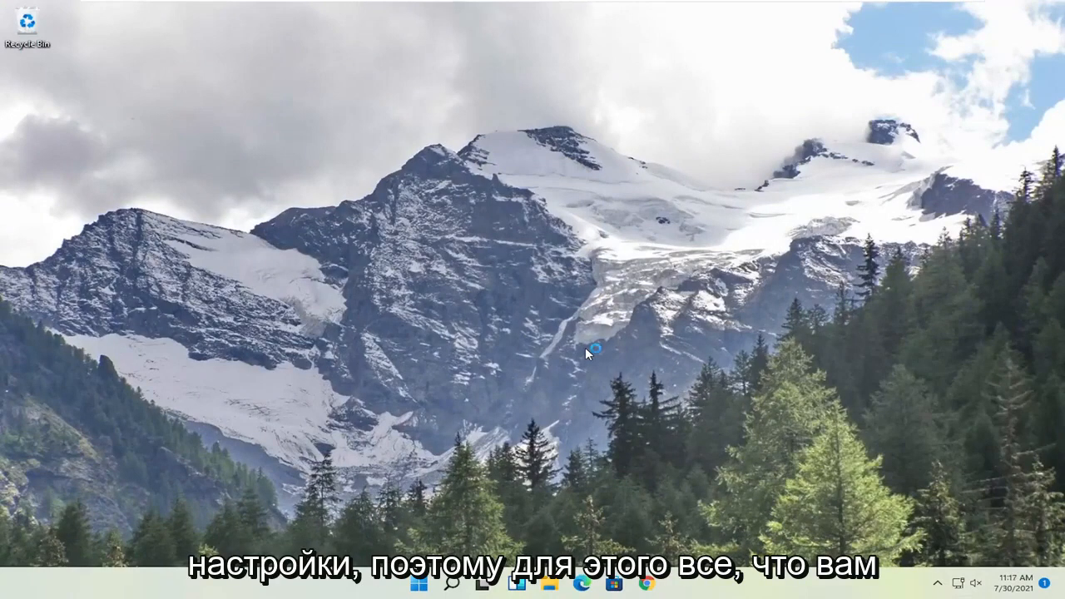
mouse_move(243, 530)
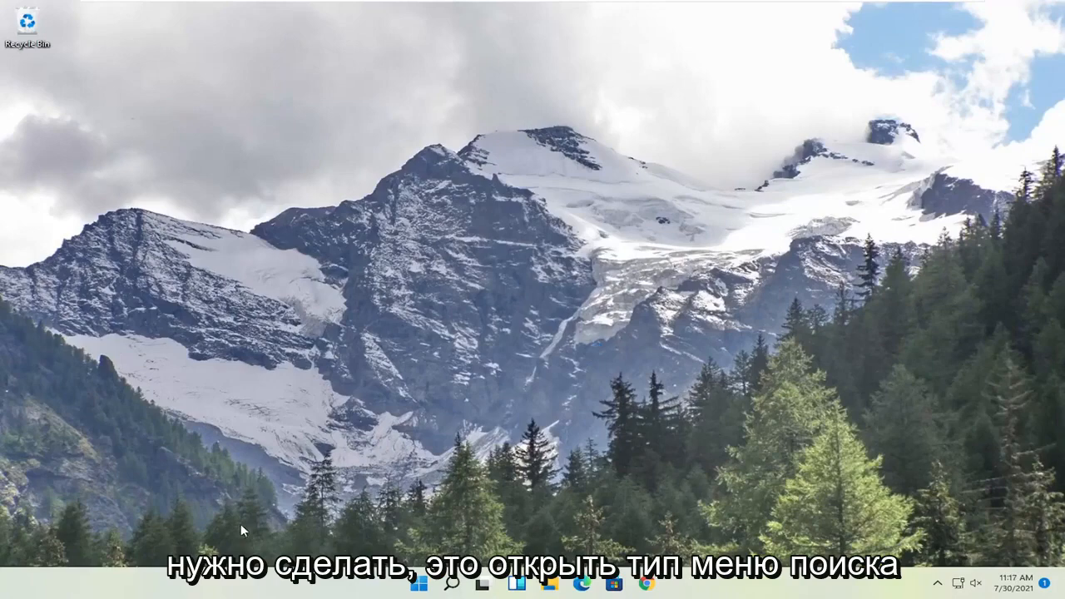
Launch Settings from a Start search and go to the Network & internet category
click(420, 583)
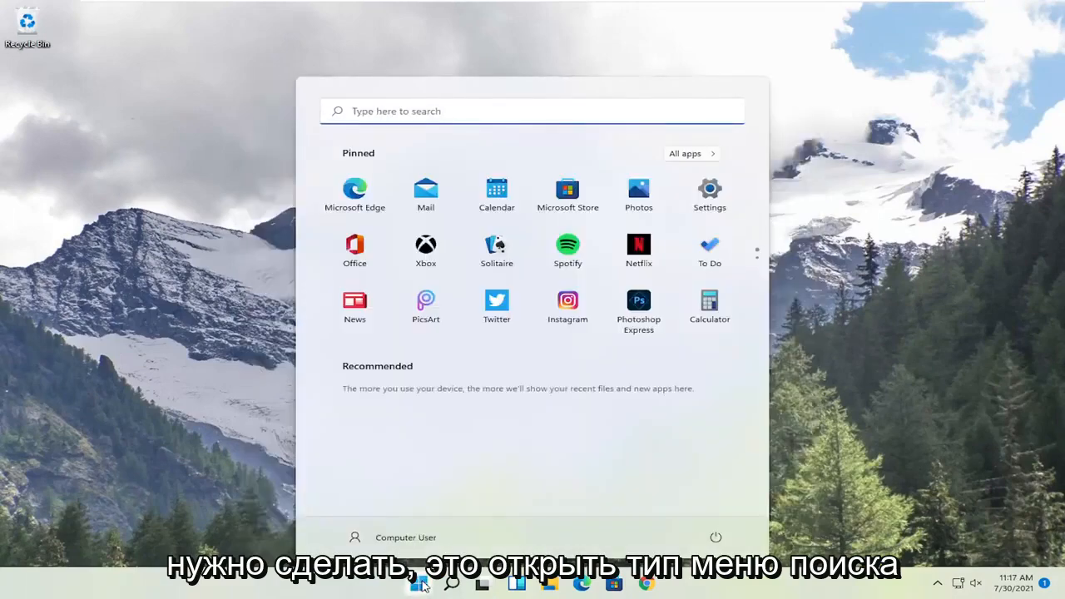
text(settings)
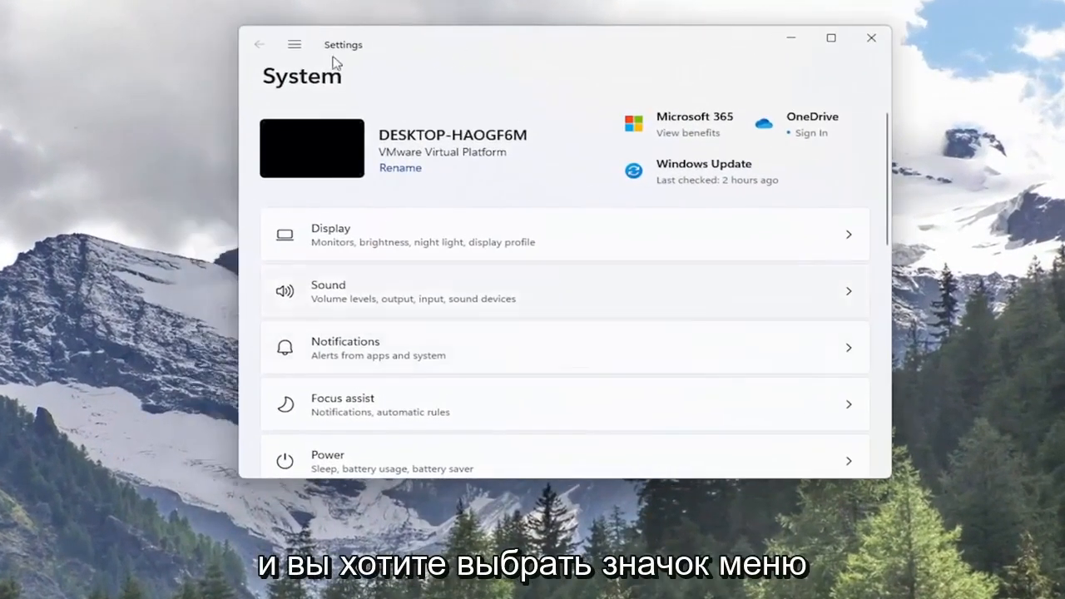
click(294, 44)
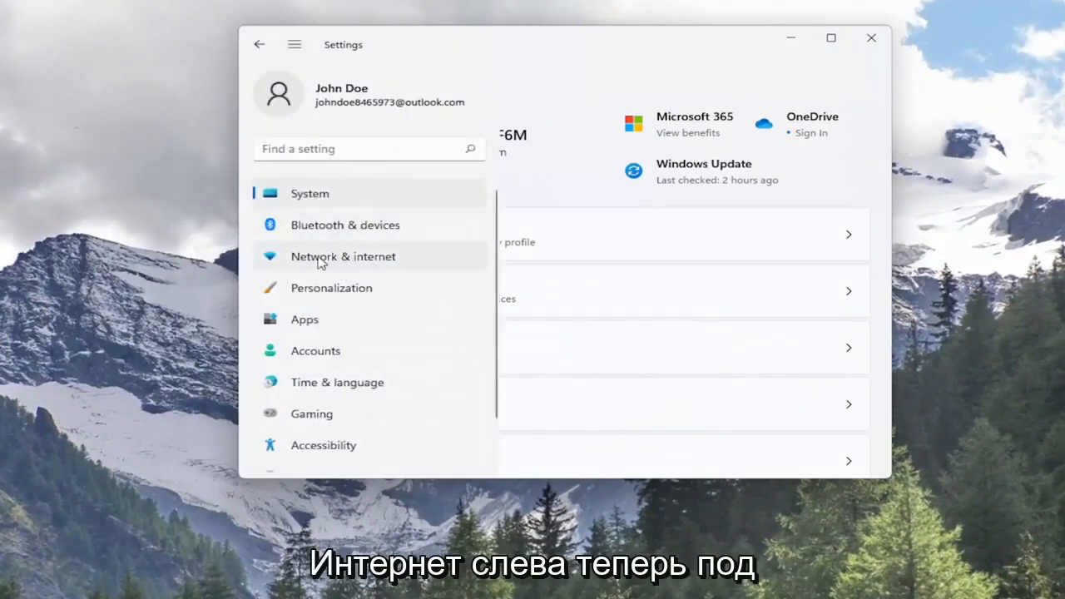
click(343, 256)
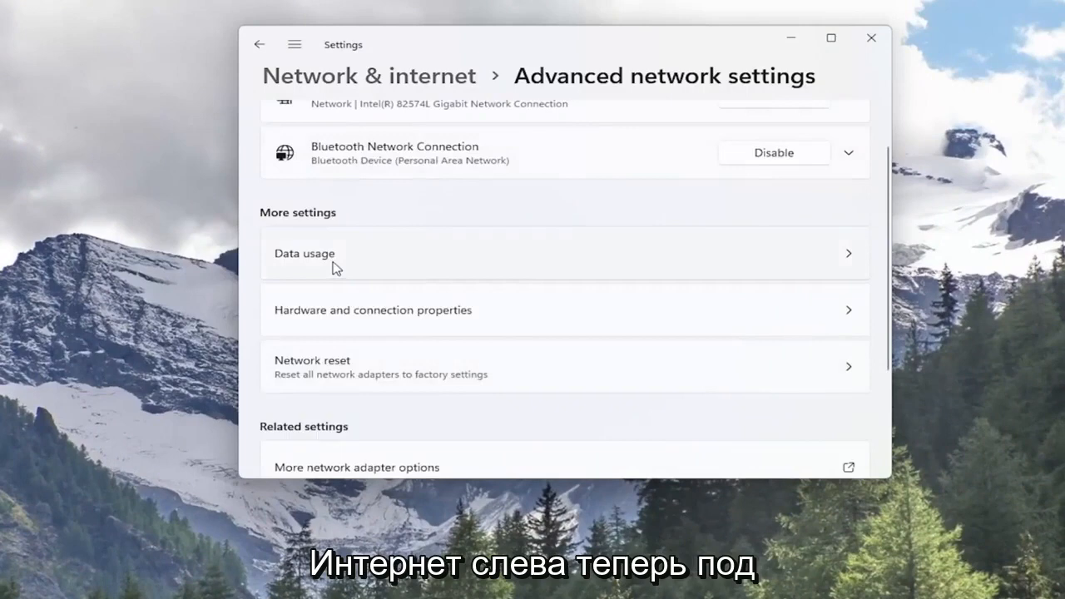
mouse_move(348, 382)
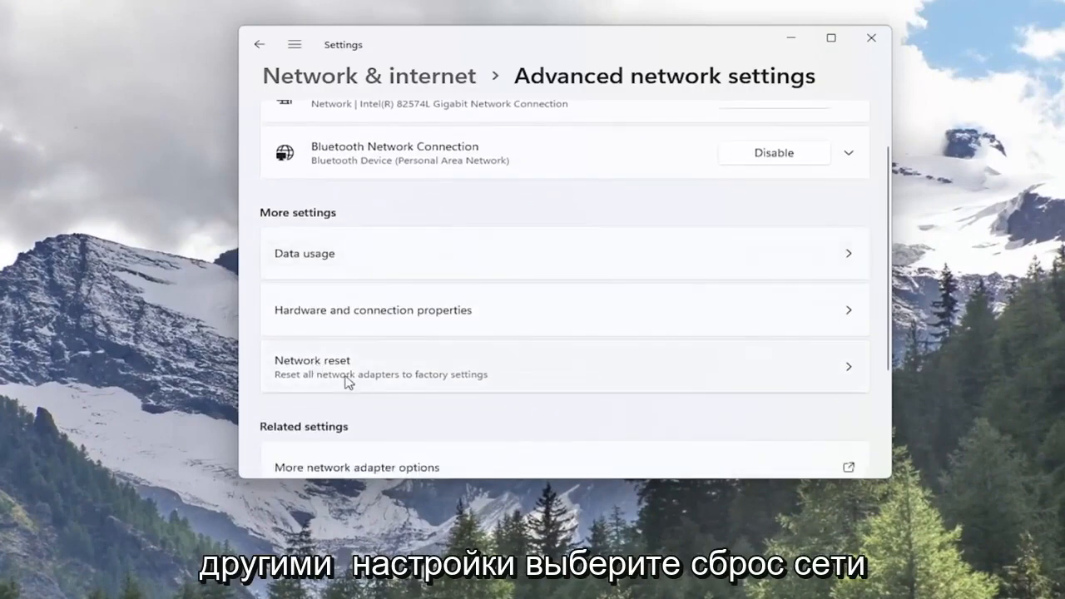
mouse_move(391, 389)
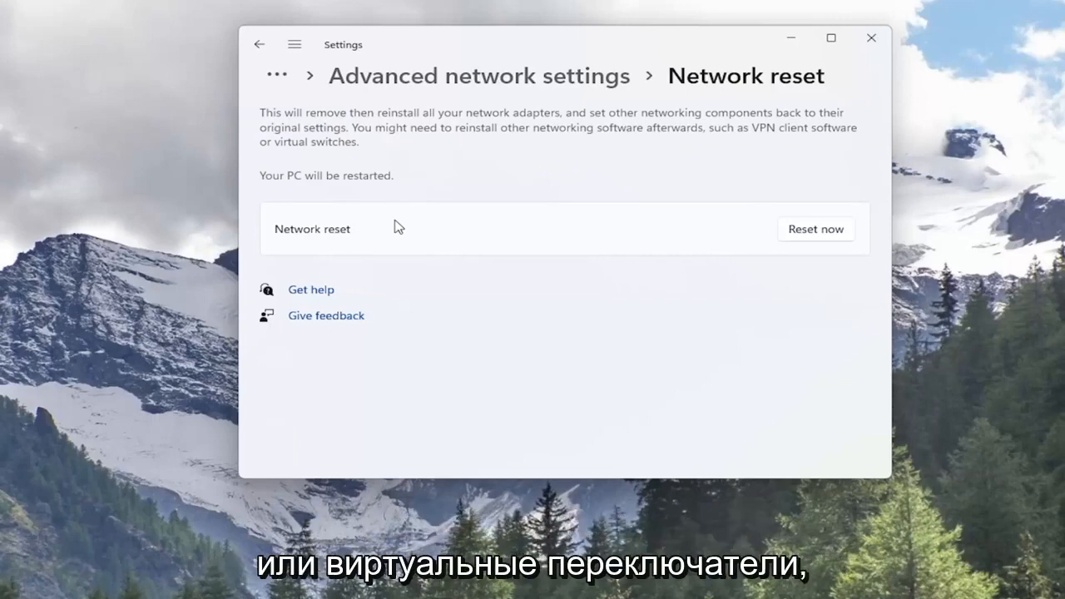
mouse_move(377, 195)
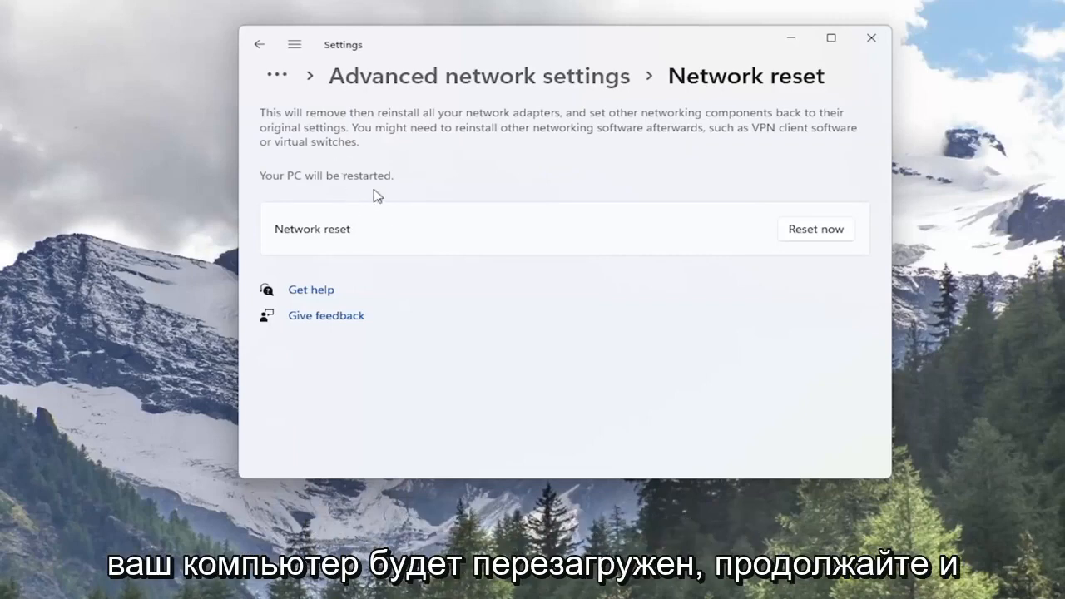
mouse_move(821, 242)
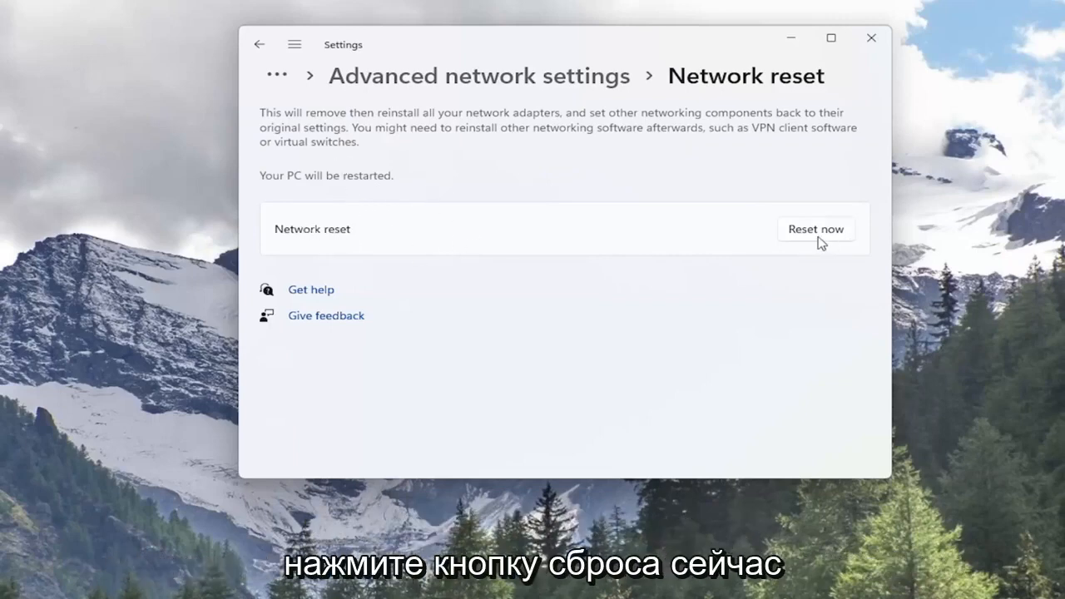
Run Reset now for all network adapters, confirm it, and dismiss the five-minute sign-out notice
click(816, 229)
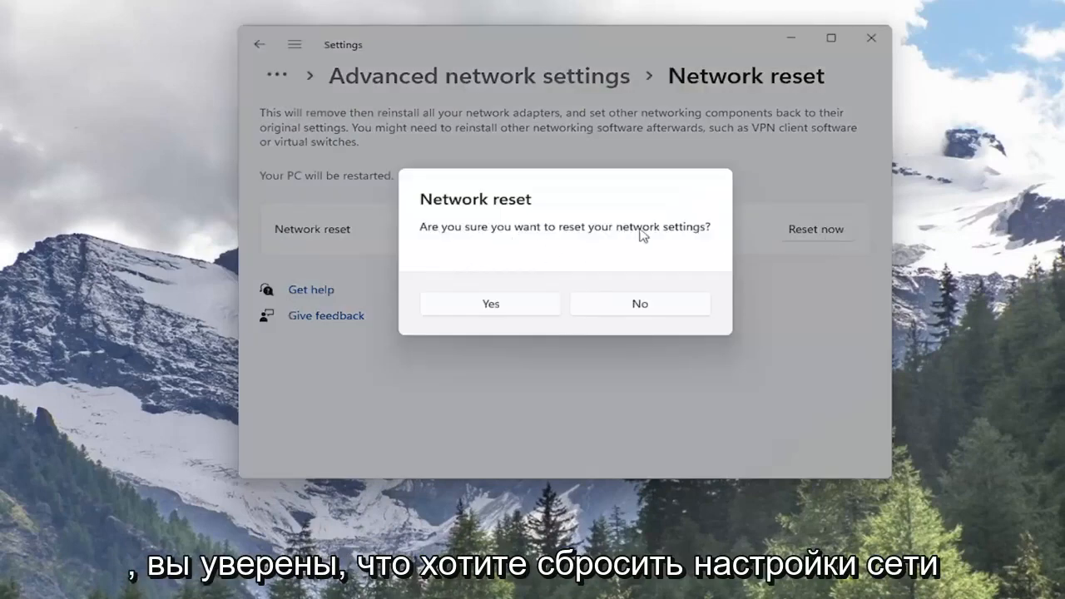
mouse_move(490, 304)
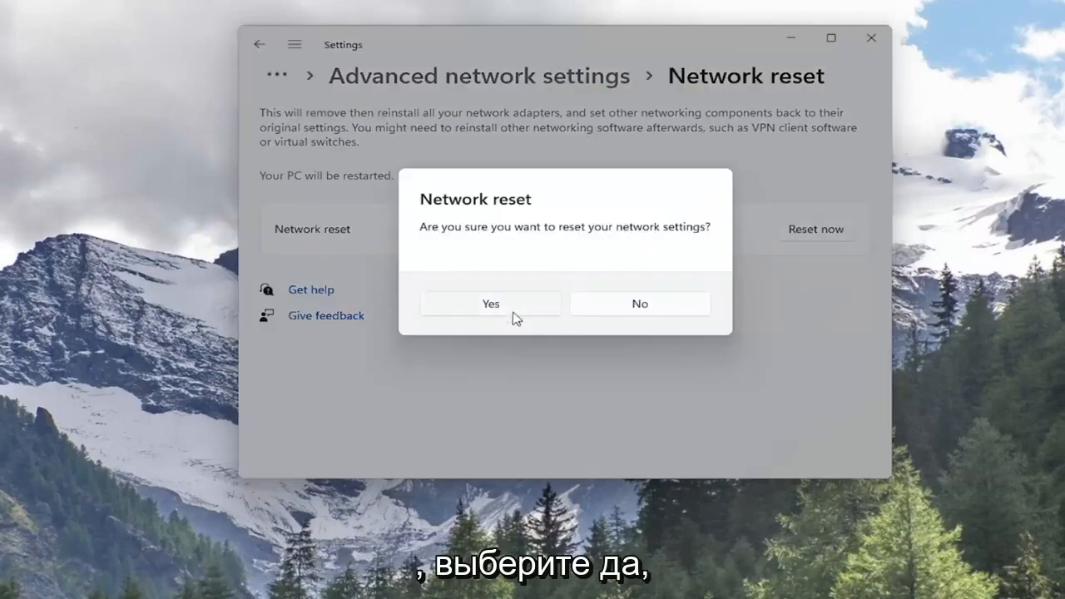
click(490, 303)
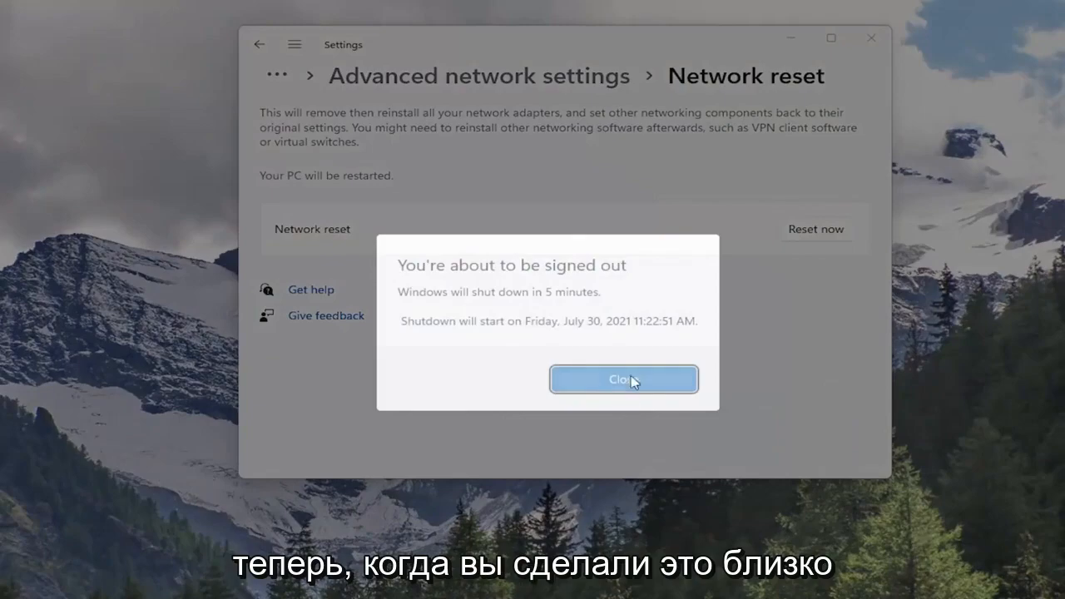
click(624, 380)
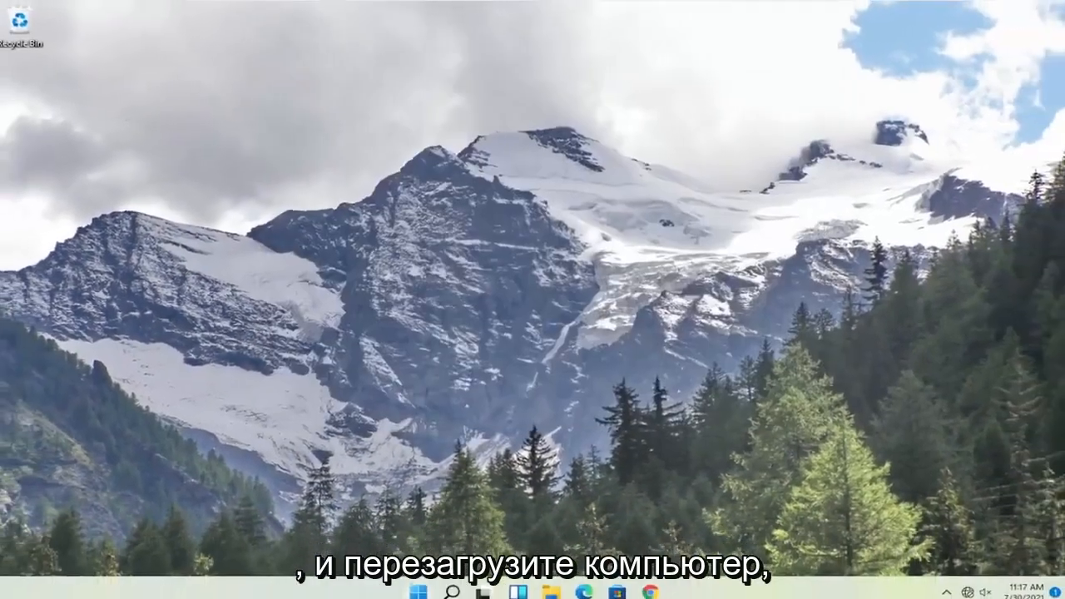